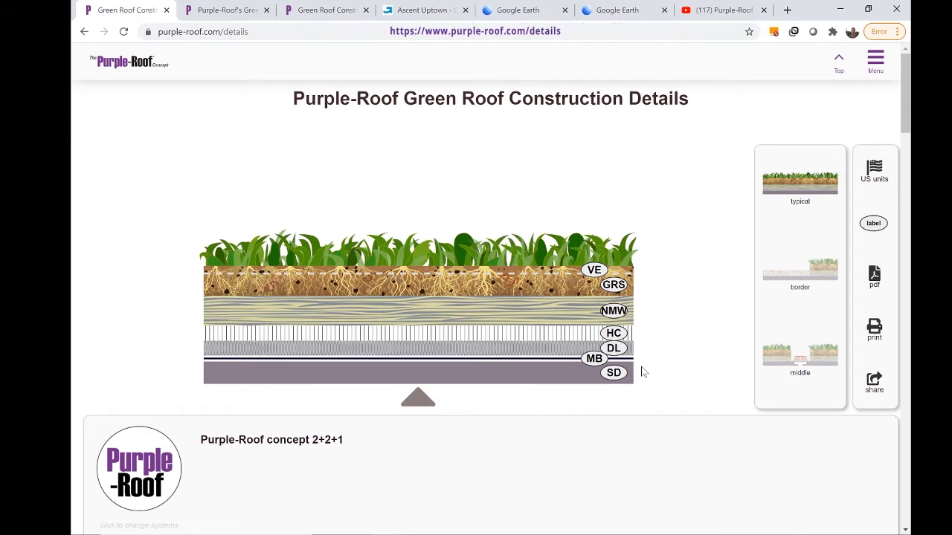
{"action": "mouse_move", "coordinate": [345, 526]}
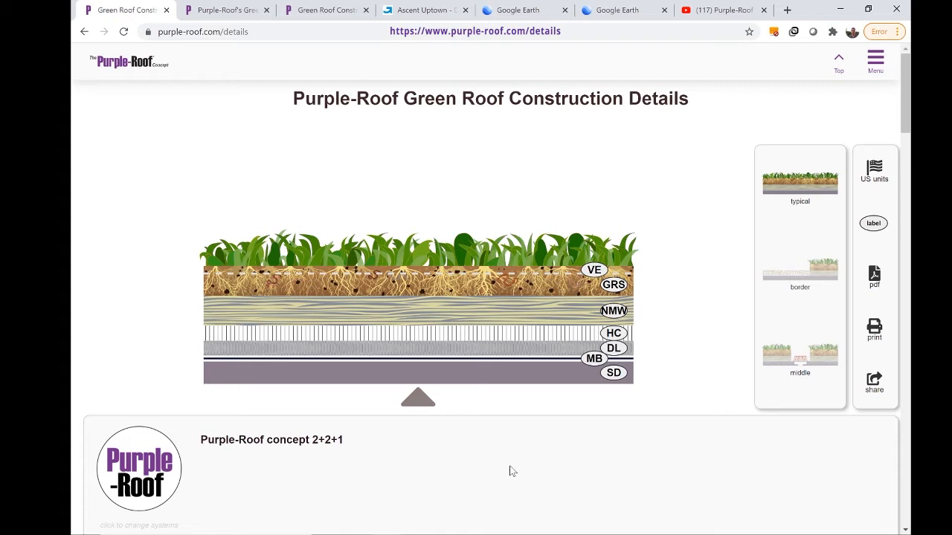
{"action": "mouse_move", "coordinate": [644, 288]}
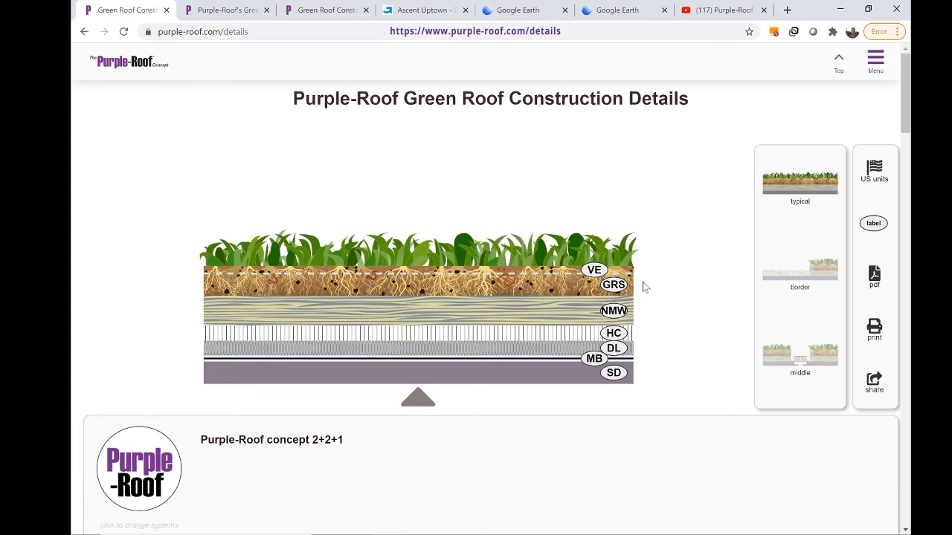
{"action": "mouse_move", "coordinate": [651, 311]}
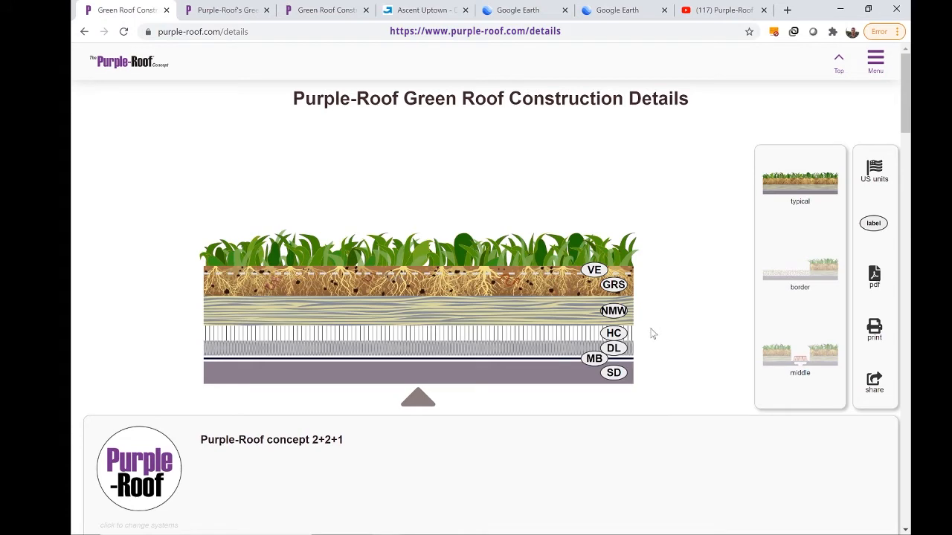
{"action": "mouse_move", "coordinate": [657, 333]}
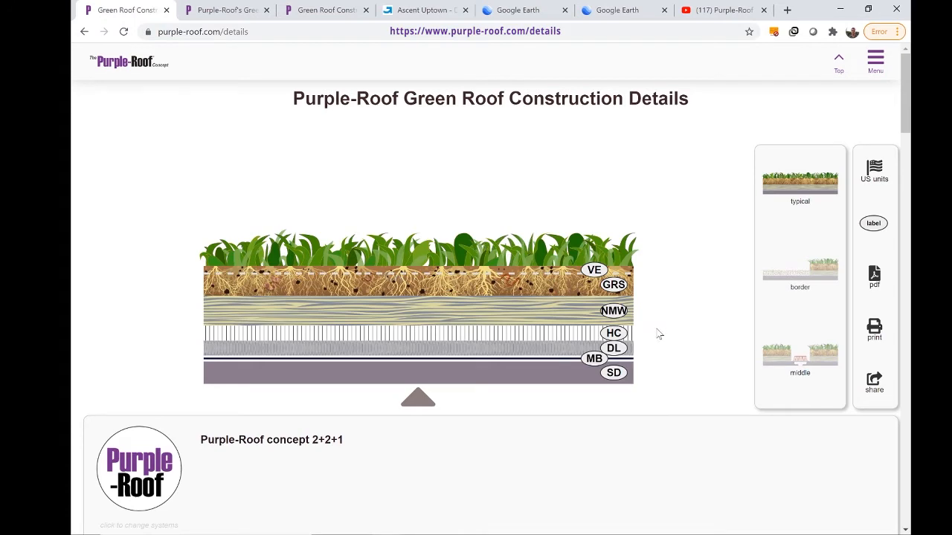
Scroll below the drawing to the Layers of Typical Profile and 2+2+1 property table.
{"action": "scroll", "scroll_direction": "down", "scroll_amount": 3}
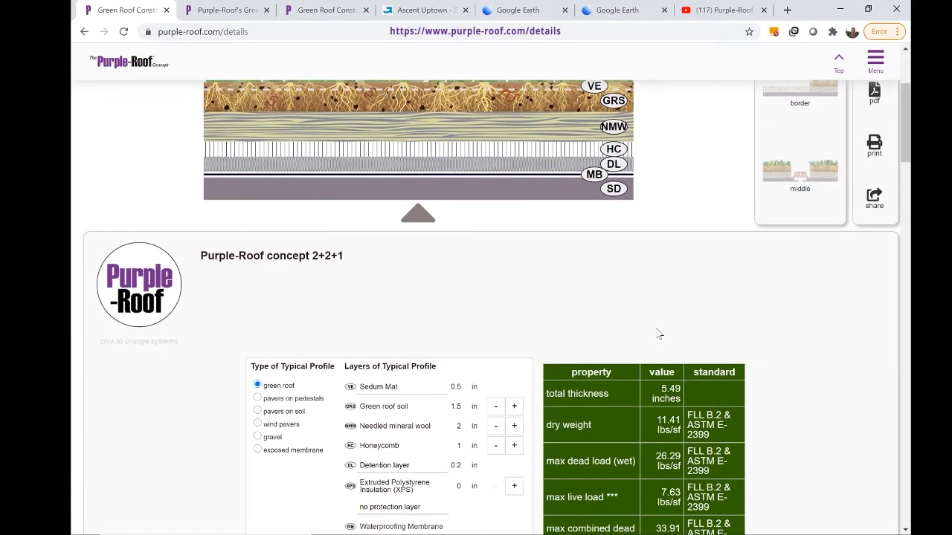
{"action": "scroll", "scroll_direction": "down", "scroll_amount": 3}
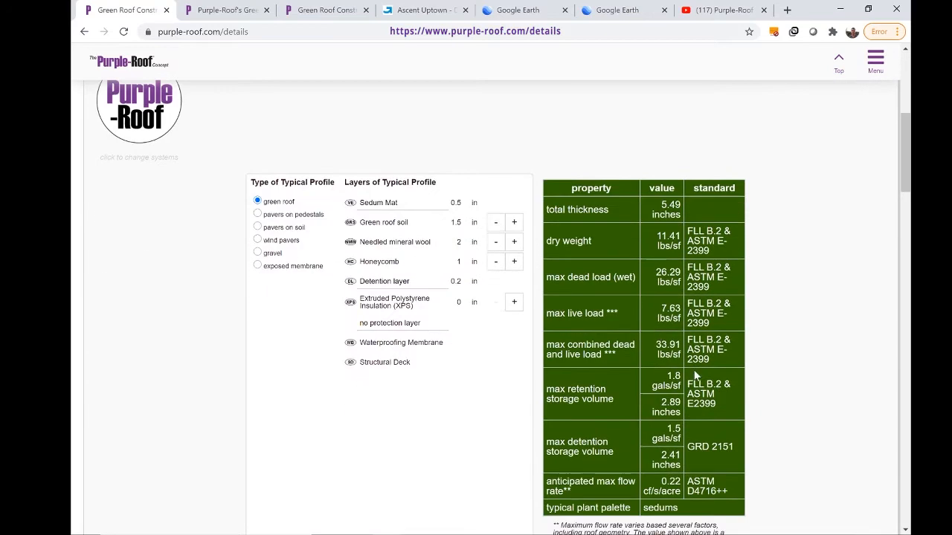
{"action": "mouse_move", "coordinate": [821, 436]}
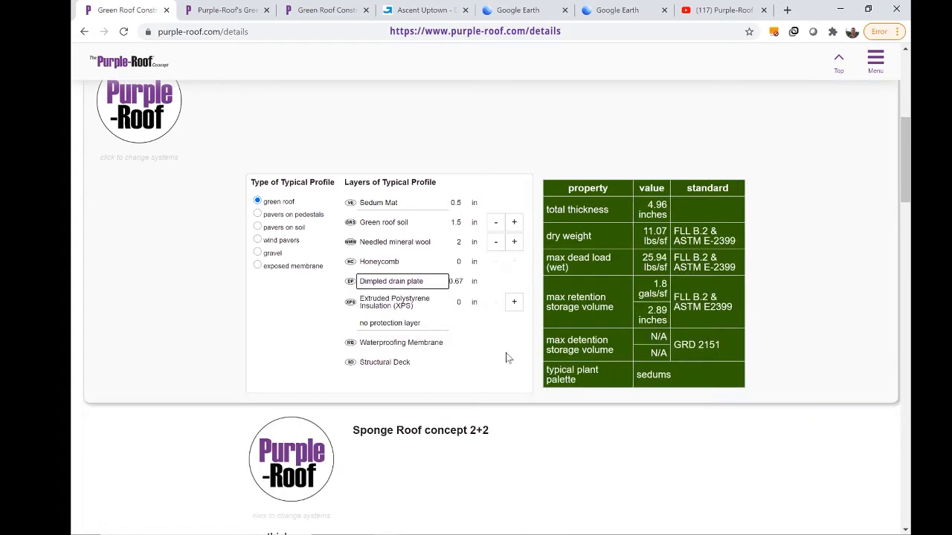
{"action": "mouse_move", "coordinate": [679, 345]}
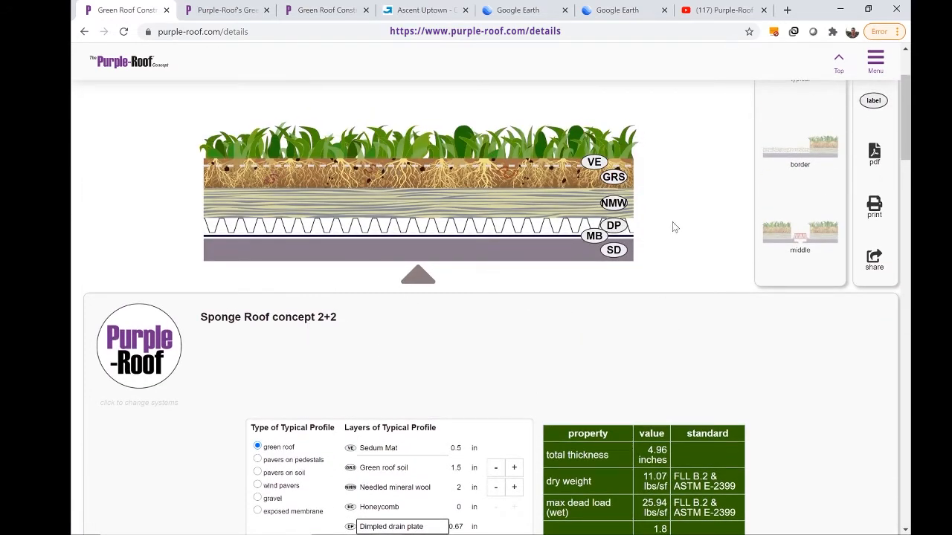
{"action": "mouse_move", "coordinate": [649, 203]}
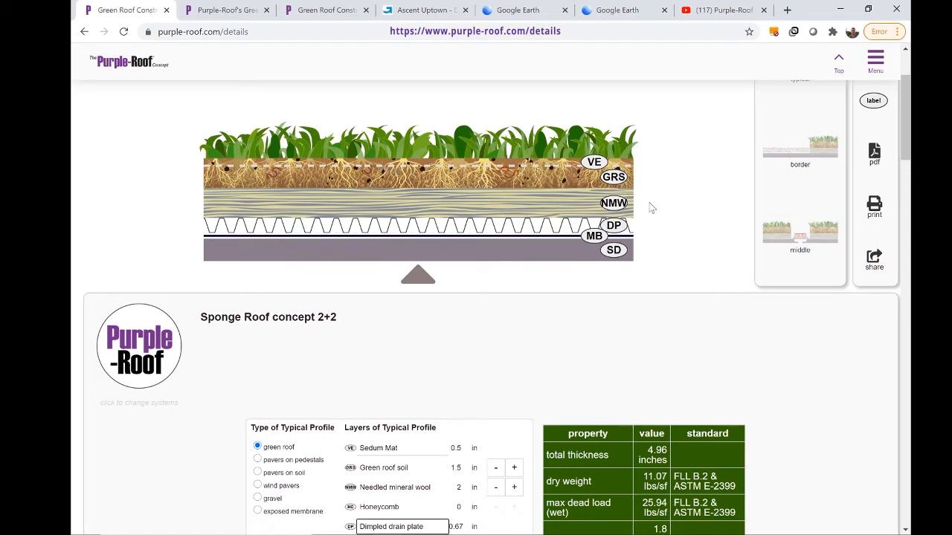
Scroll to the Sponge Roof concept 2+2 layers with the dimpled drain plate and its properties.
{"action": "scroll", "scroll_direction": "down", "scroll_amount": 3}
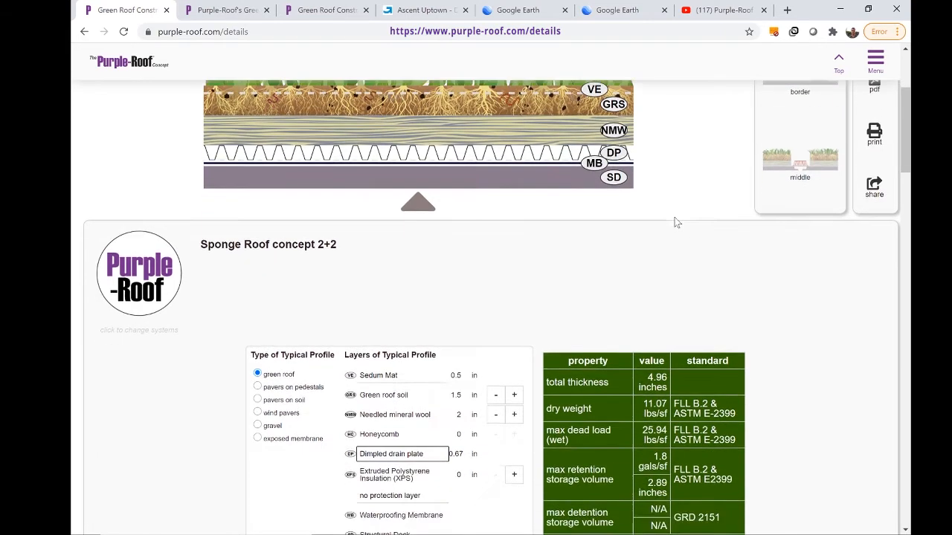
{"action": "scroll", "scroll_direction": "down", "scroll_amount": 3}
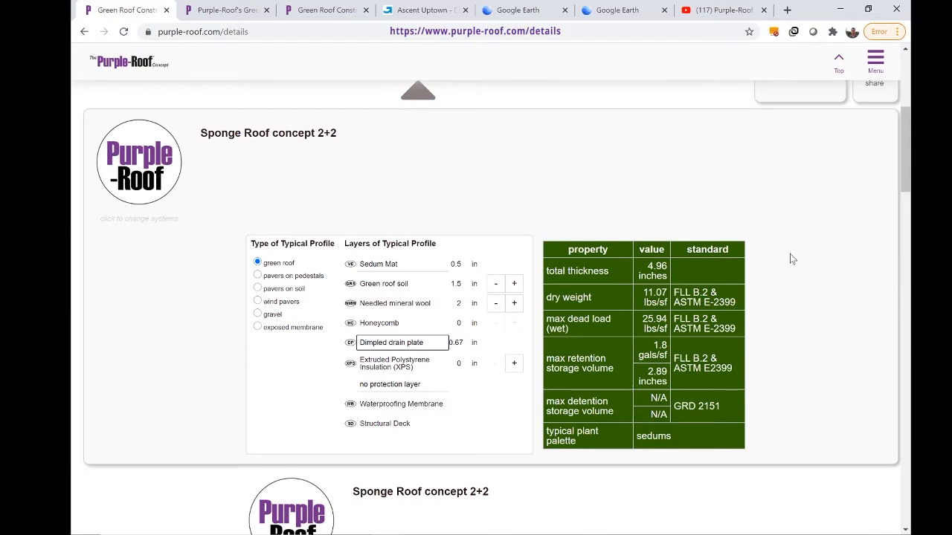
{"action": "mouse_move", "coordinate": [803, 285]}
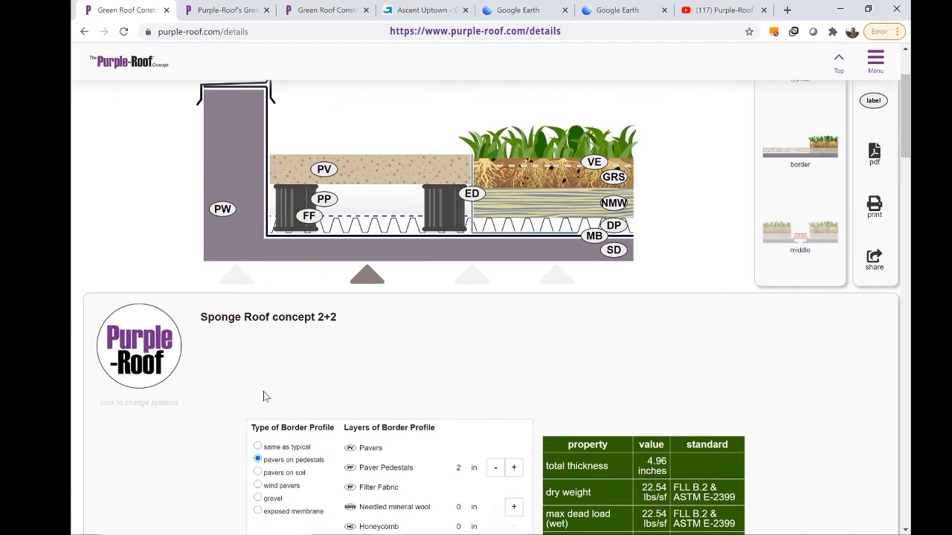
Cycle the border through wind pavers and gravel with wall edging, then back to typical.
{"action": "left_click", "coordinate": [258, 484]}
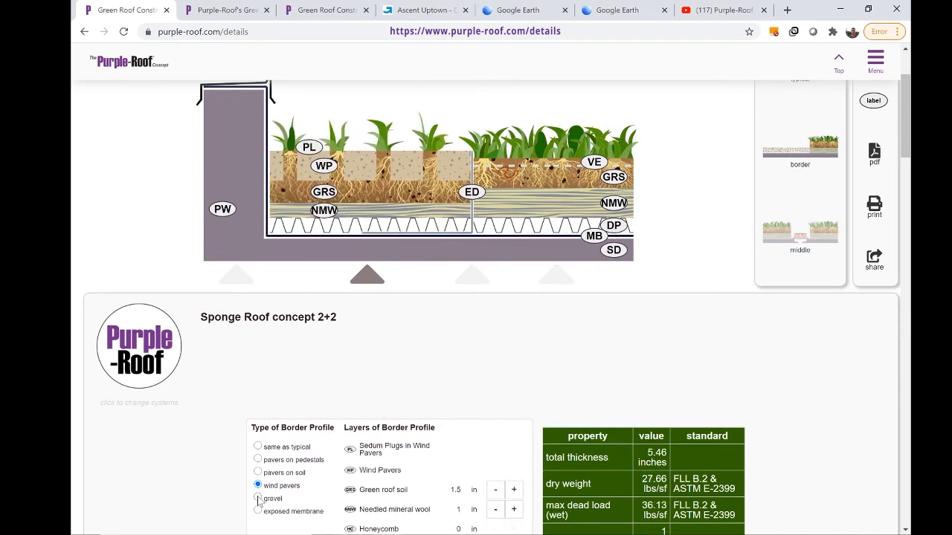
{"action": "left_click", "coordinate": [258, 498]}
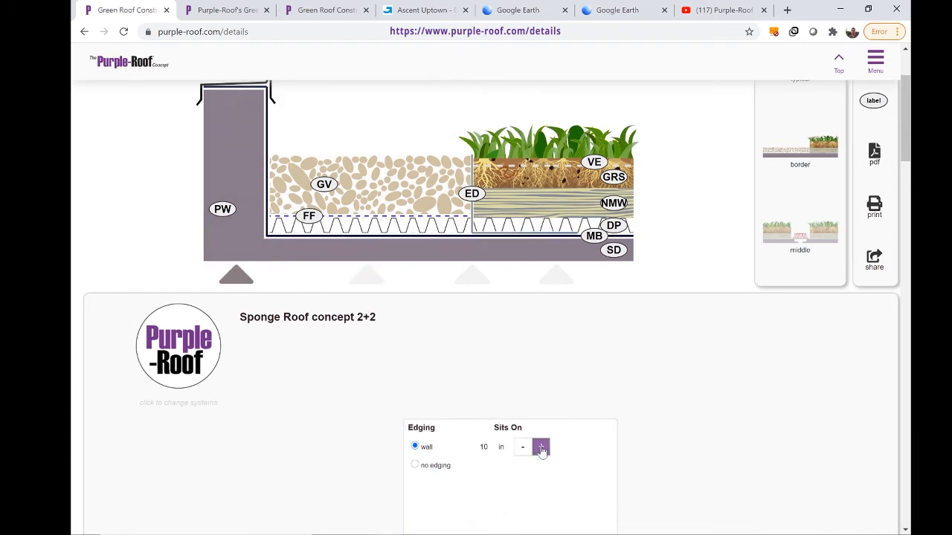
{"action": "left_click", "coordinate": [523, 446]}
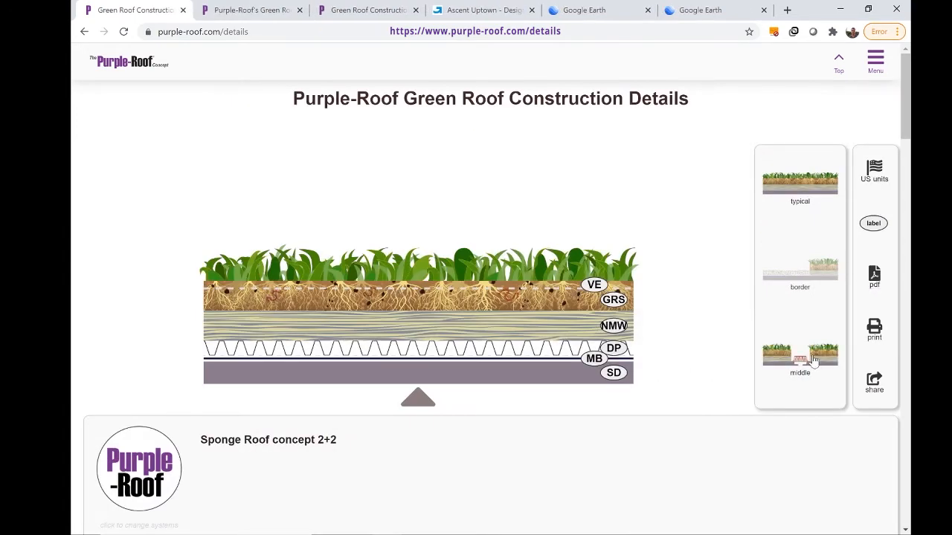
Show the middle-of-roof detail and set its element to an equipment curb.
{"action": "left_click", "coordinate": [800, 354]}
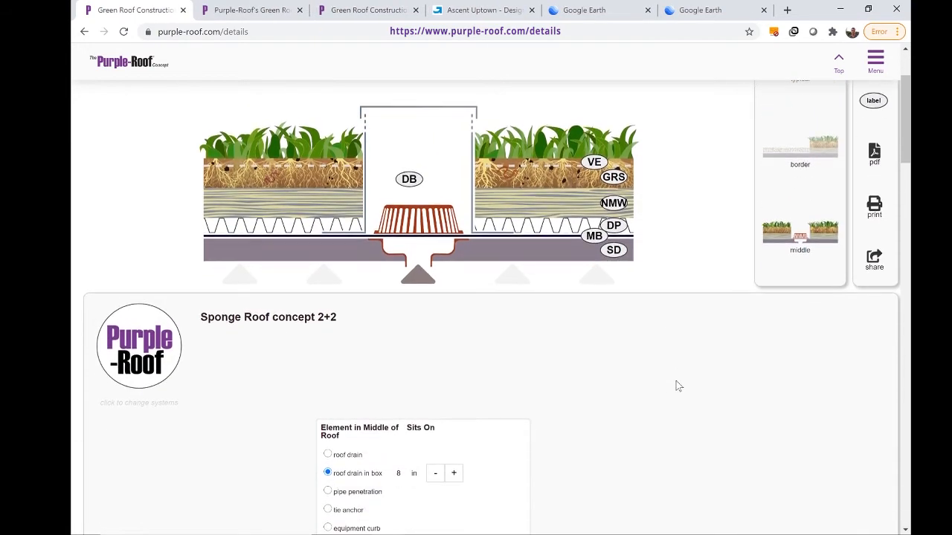
{"action": "scroll", "scroll_direction": "down", "scroll_amount": 3}
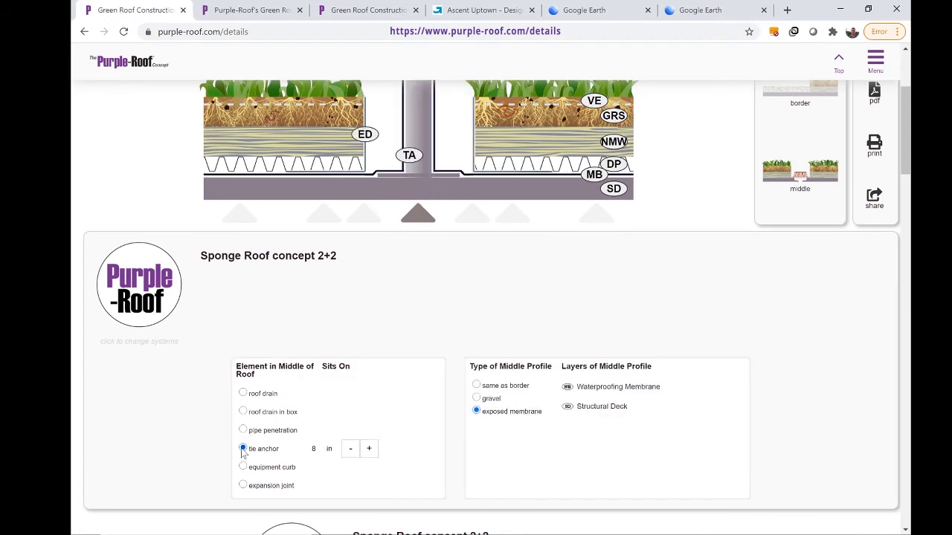
{"action": "left_click", "coordinate": [244, 467]}
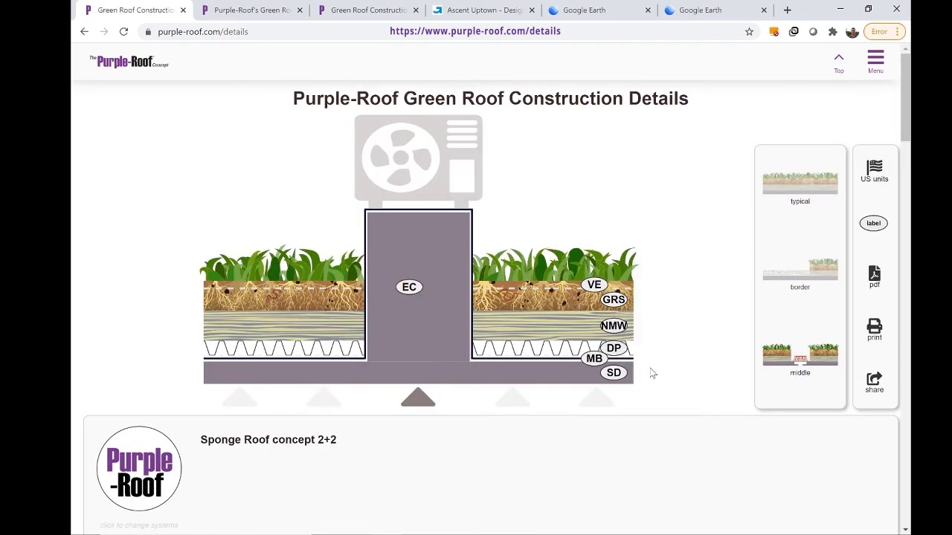
{"action": "mouse_move", "coordinate": [714, 389]}
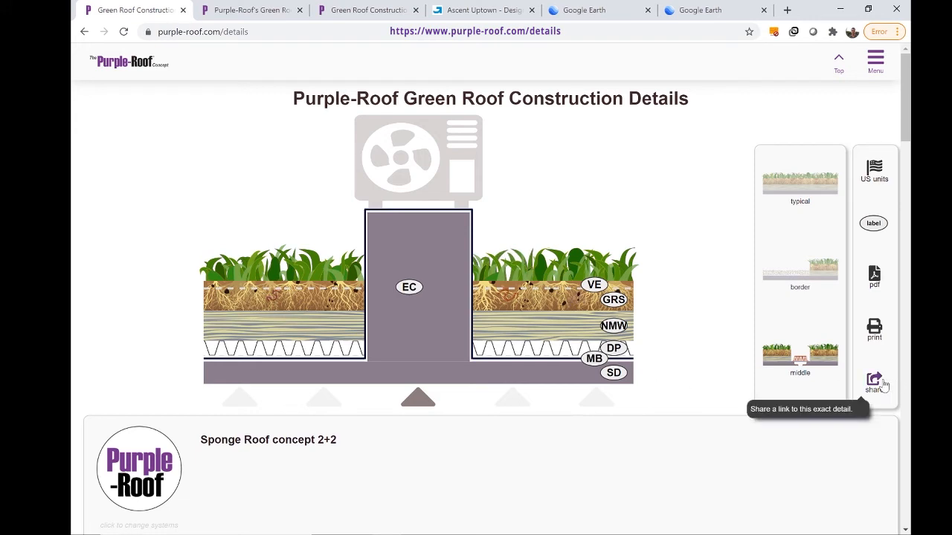
{"action": "mouse_move", "coordinate": [874, 274]}
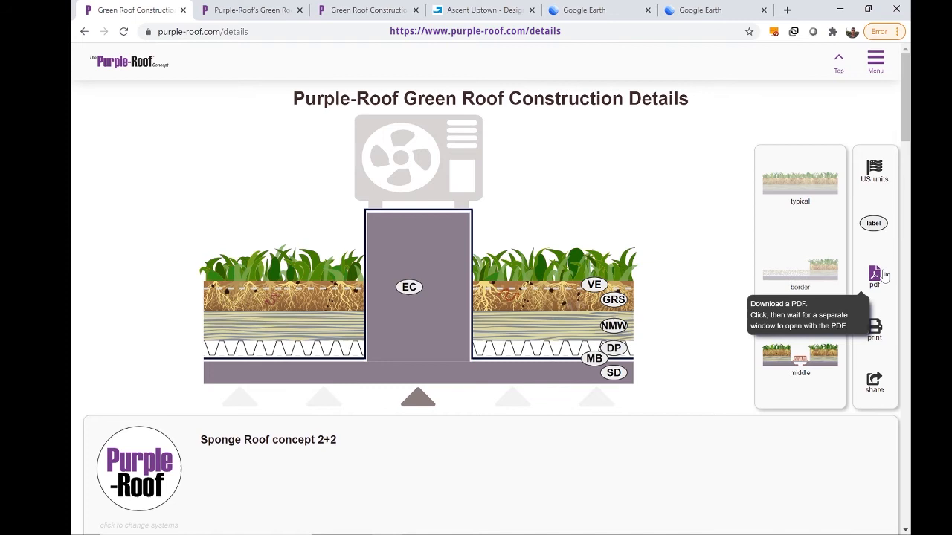
{"action": "mouse_move", "coordinate": [651, 375]}
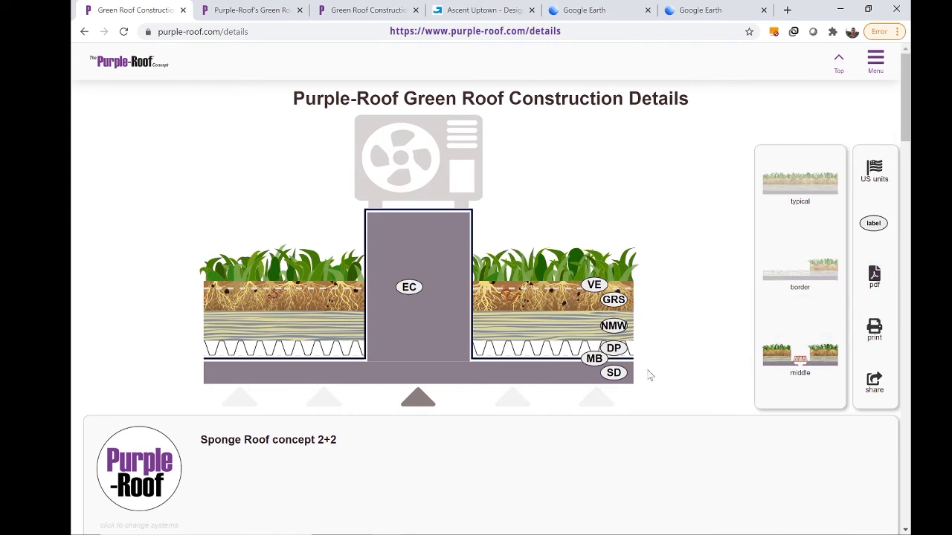